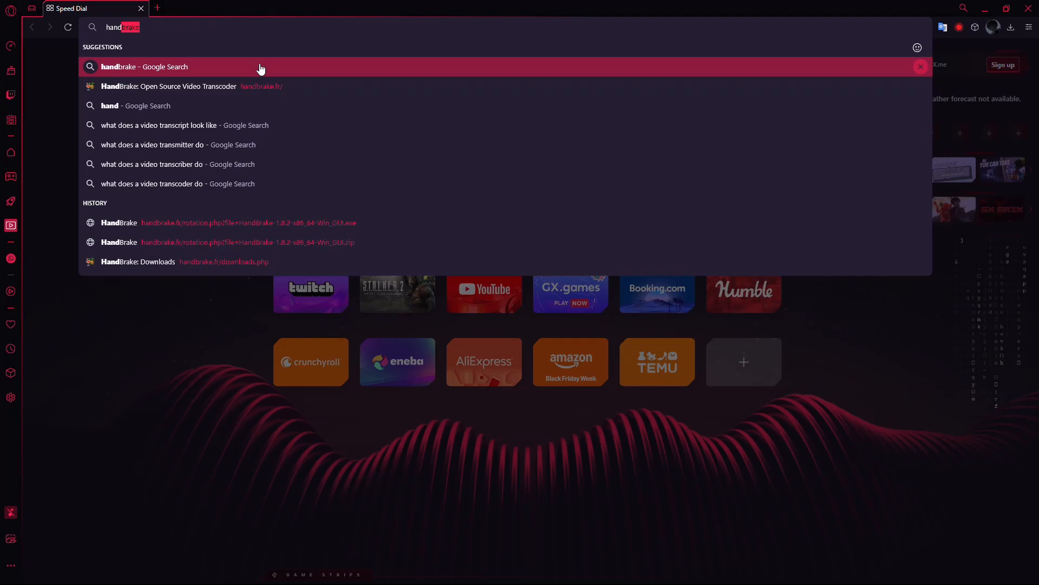
Search Google for 'handbrake' and go to the official HandBrake website result.
{"action": "left_click", "coordinate": [144, 67]}
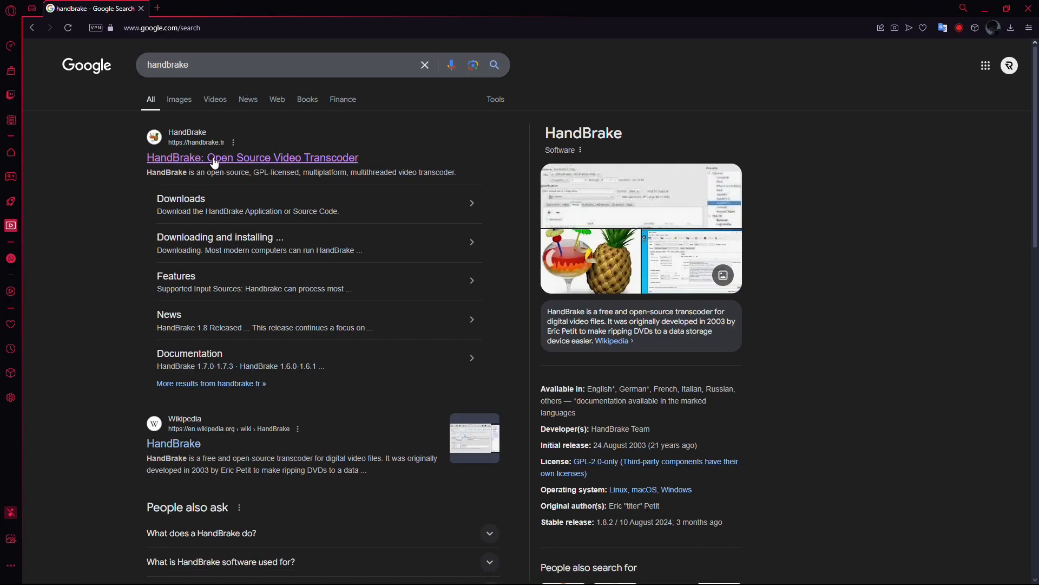
{"action": "left_click", "coordinate": [253, 158]}
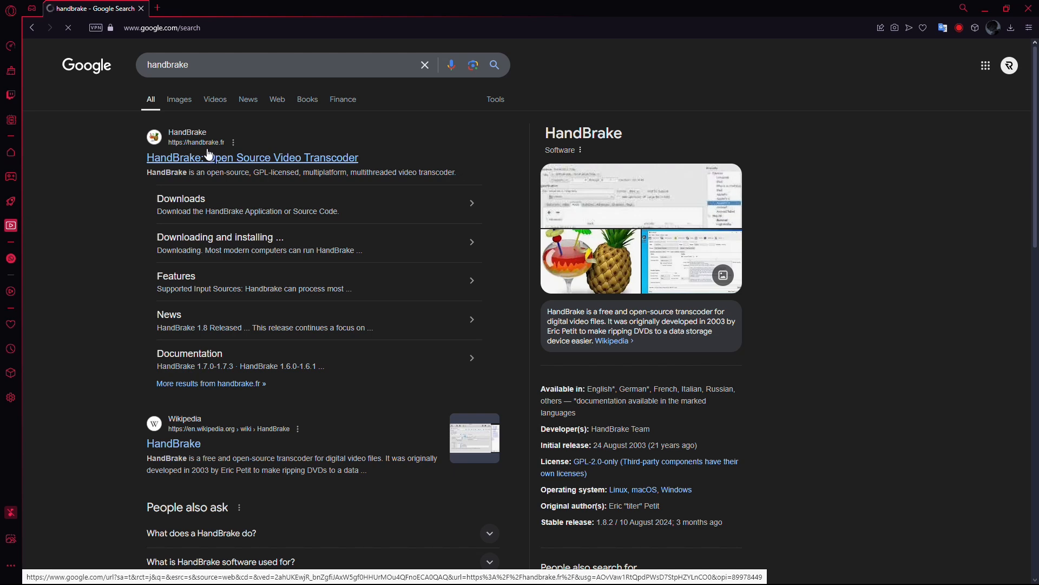
{"action": "left_click", "coordinate": [195, 158]}
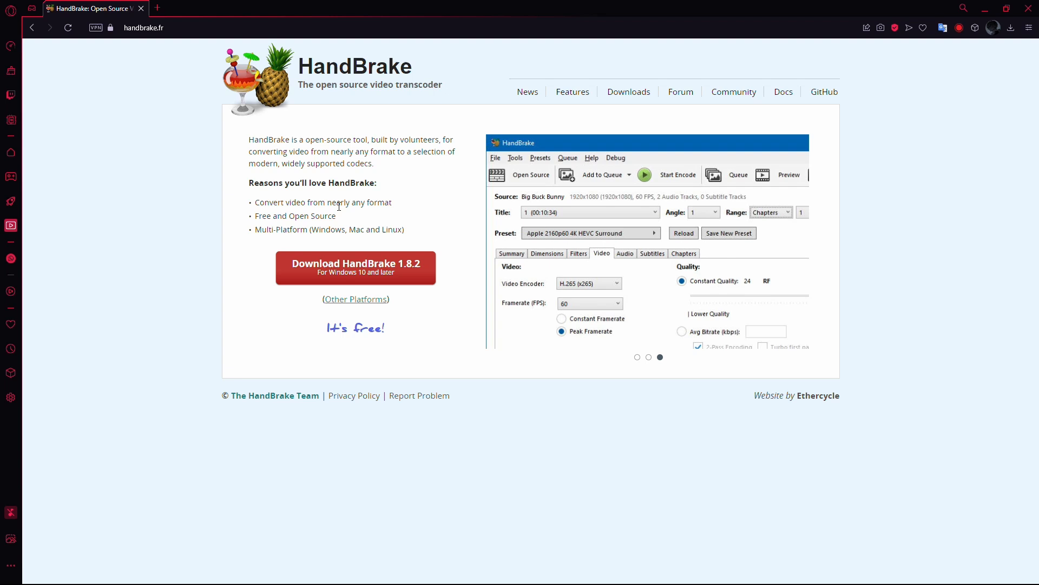
Start downloading the HandBrake 1.8.2 Windows installer and minimize the browser.
{"action": "left_click", "coordinate": [355, 268]}
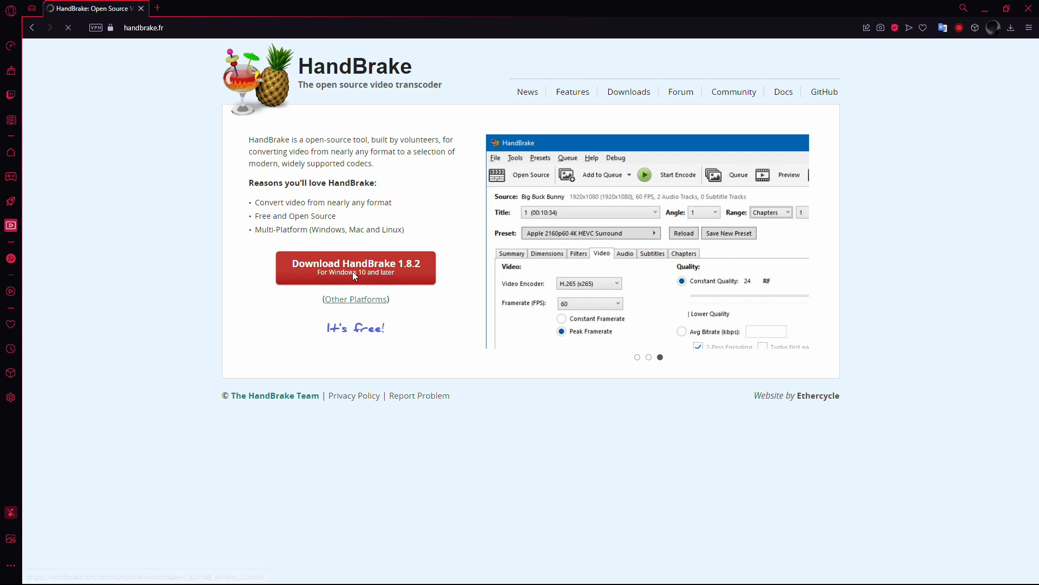
{"action": "left_click", "coordinate": [355, 267]}
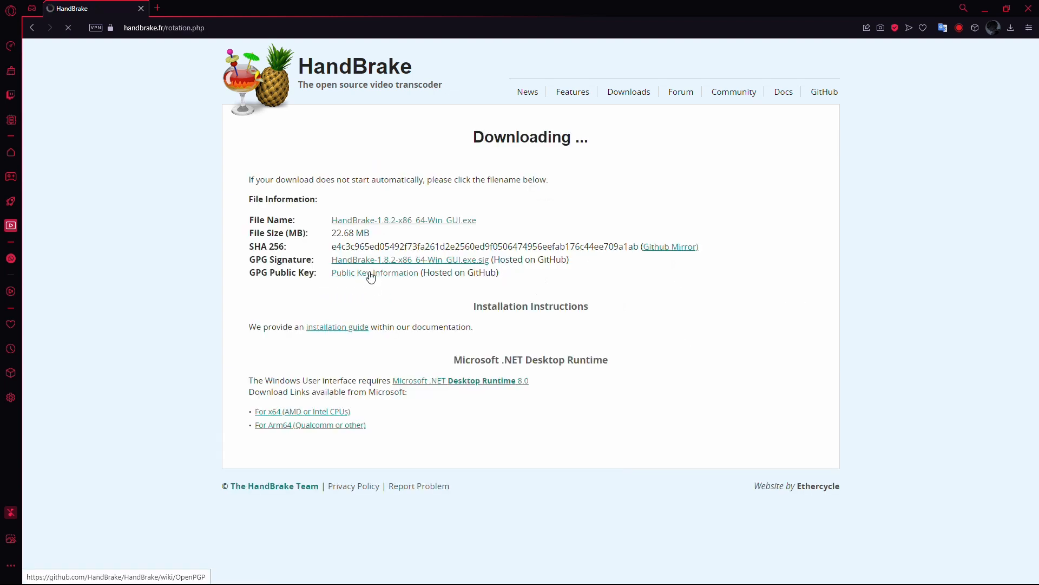
{"action": "left_click", "coordinate": [403, 220]}
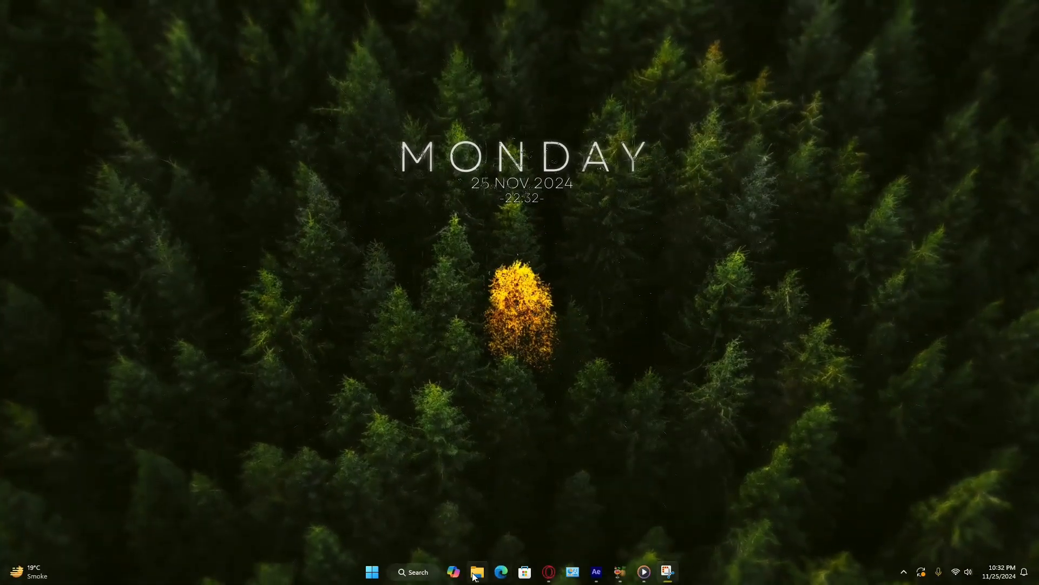
Run HandBrake-1.8.2-x86_64-Win_GUI from Downloads and accept the setup welcome and license pages.
{"action": "left_click", "coordinate": [477, 572]}
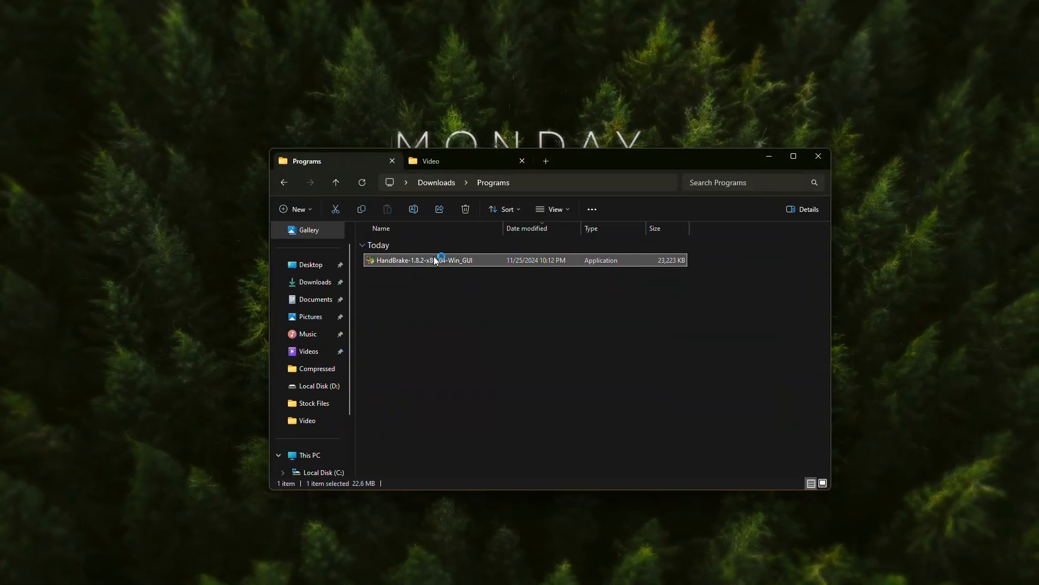
{"action": "double_click", "coordinate": [420, 260]}
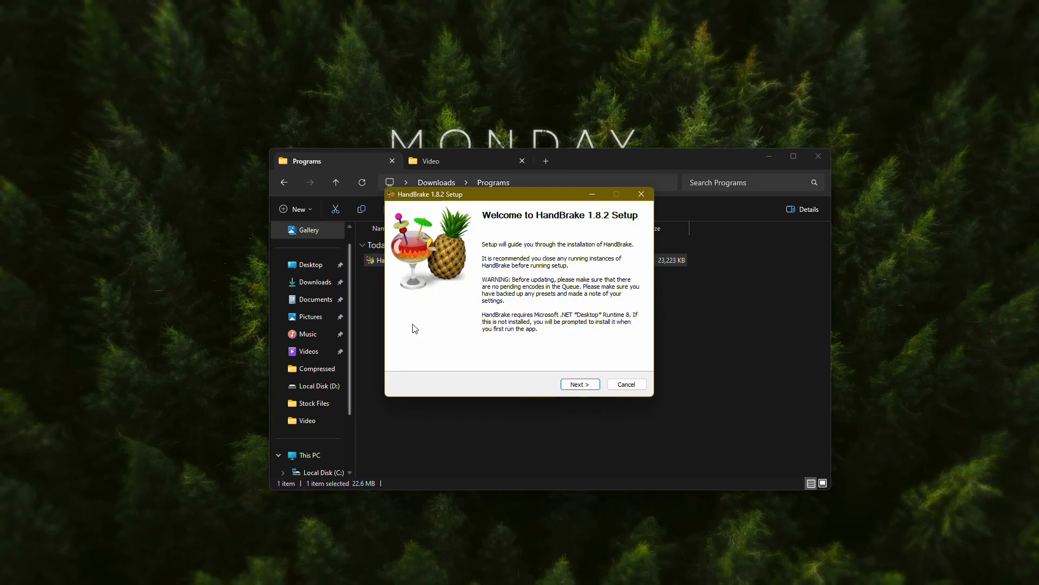
{"action": "left_click", "coordinate": [579, 383]}
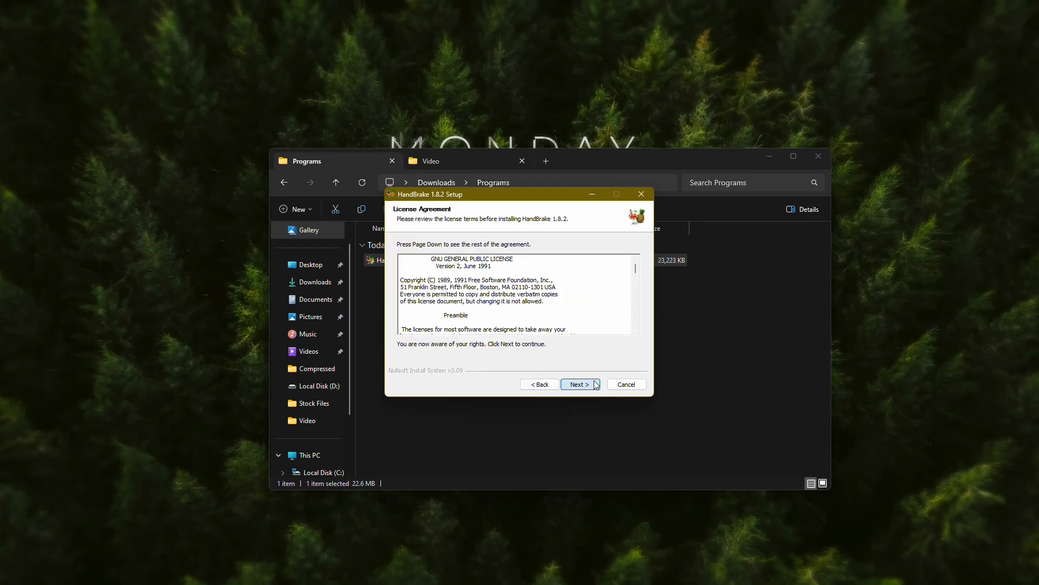
{"action": "left_click", "coordinate": [577, 384]}
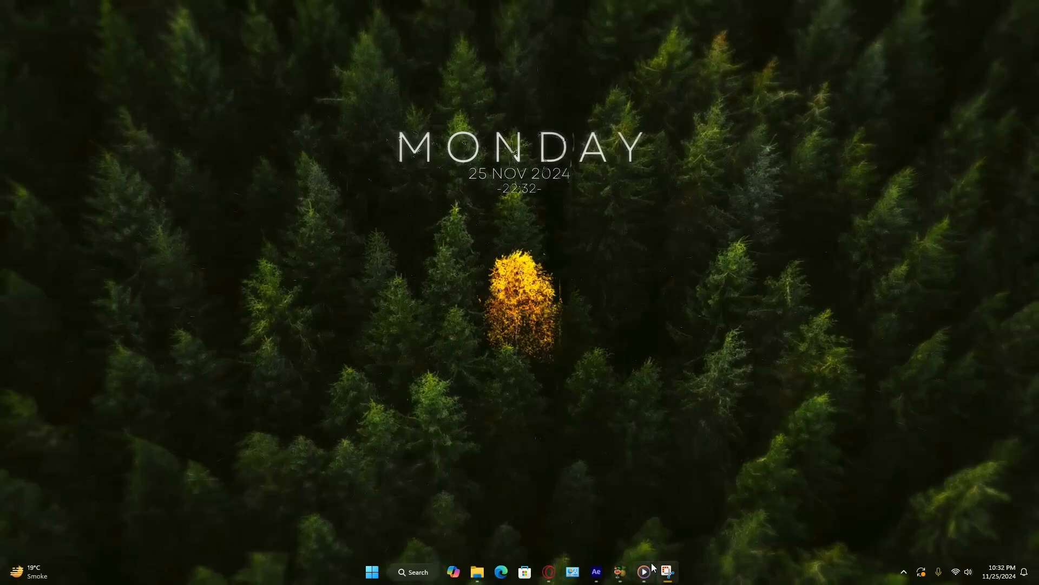
Launch HandBrake and load Unsupported.mp4 from Downloads > Video as the source.
{"action": "left_click", "coordinate": [665, 572]}
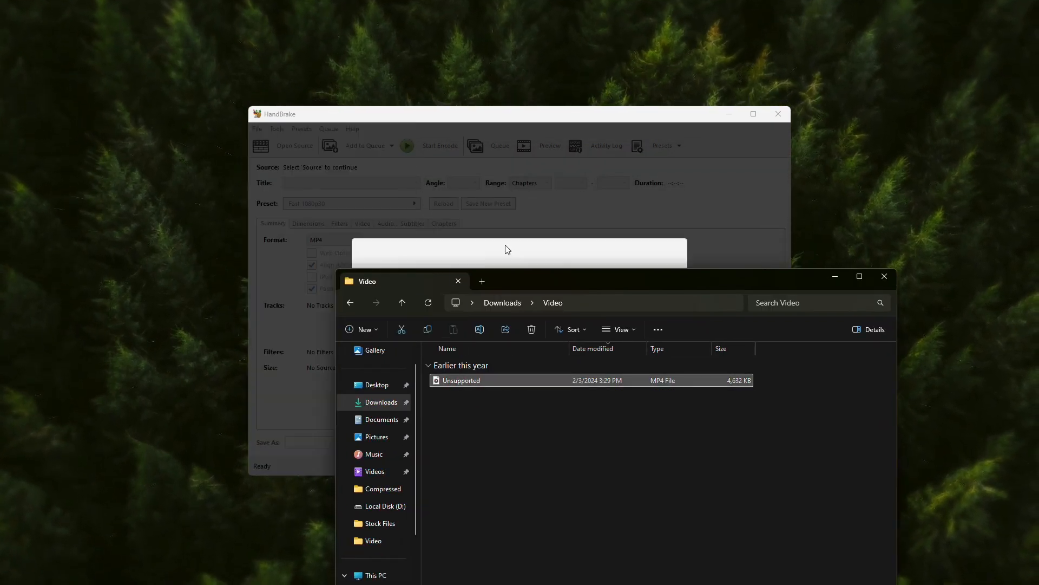
{"action": "double_click", "coordinate": [461, 380]}
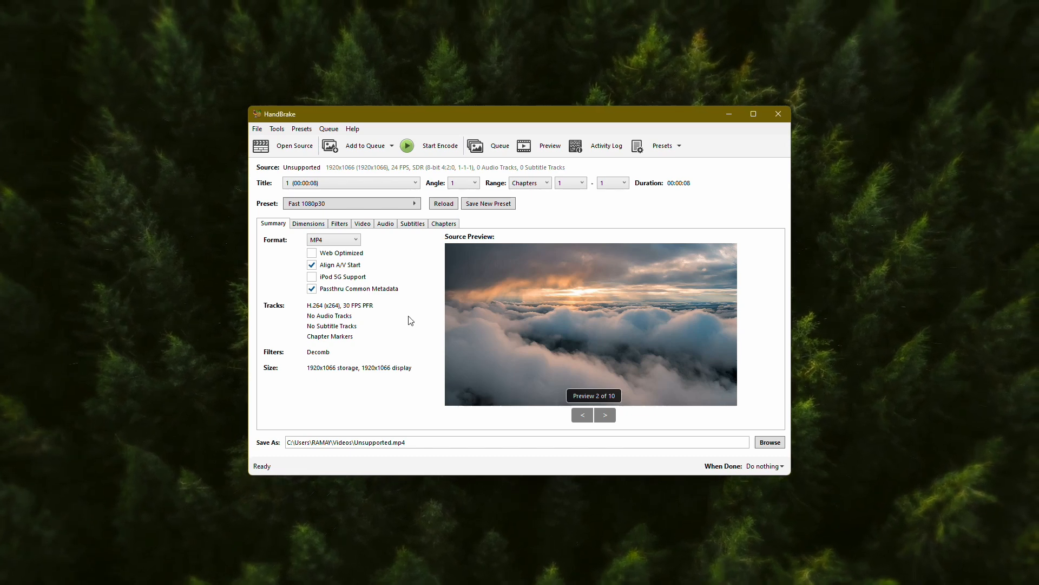
{"action": "mouse_move", "coordinate": [628, 256]}
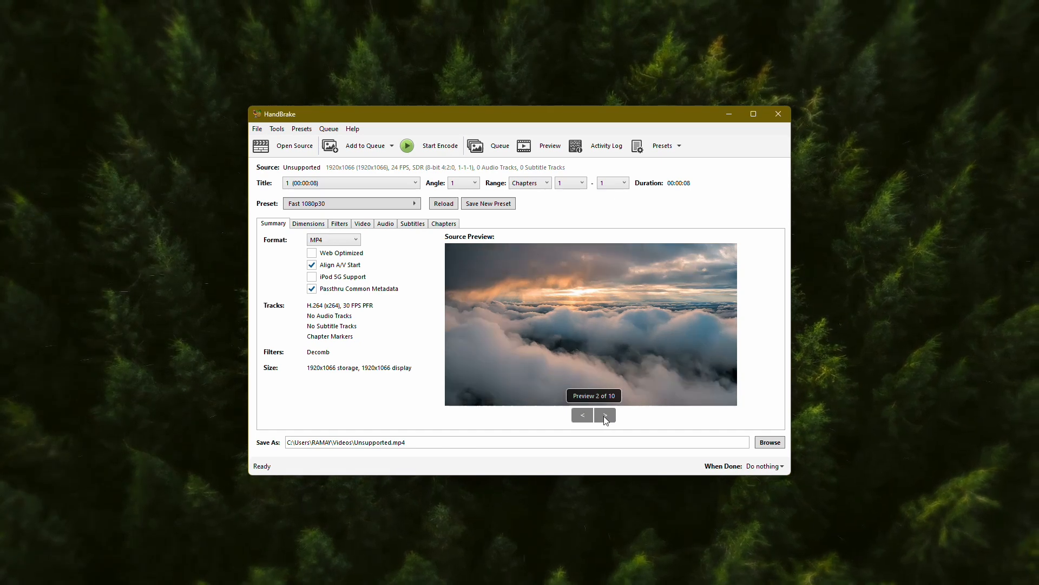
Check the preview frames and set the output file to Supported.mp4 in Downloads > Video.
{"action": "left_click", "coordinate": [605, 415]}
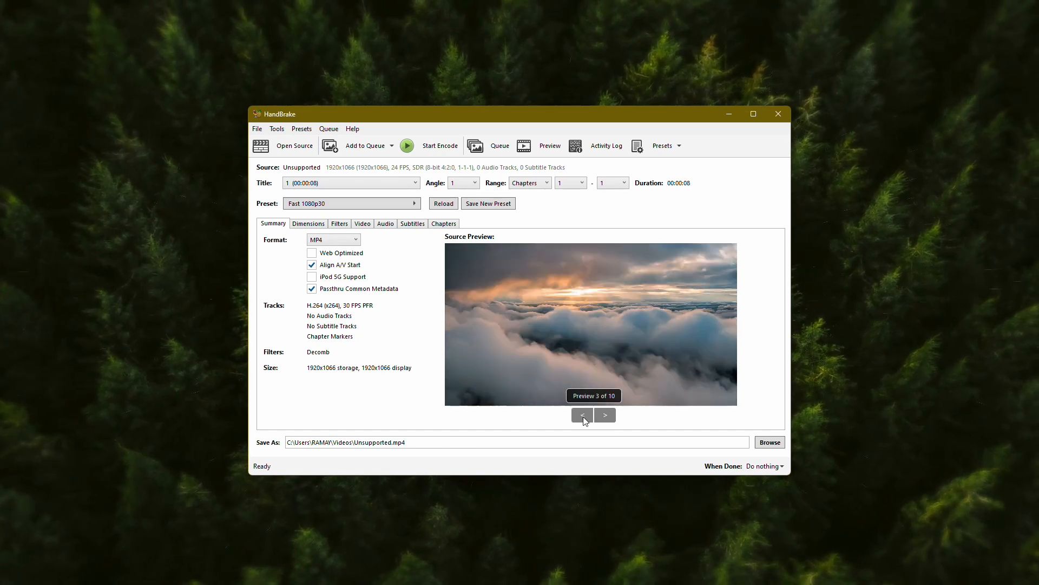
{"action": "left_click", "coordinate": [583, 415]}
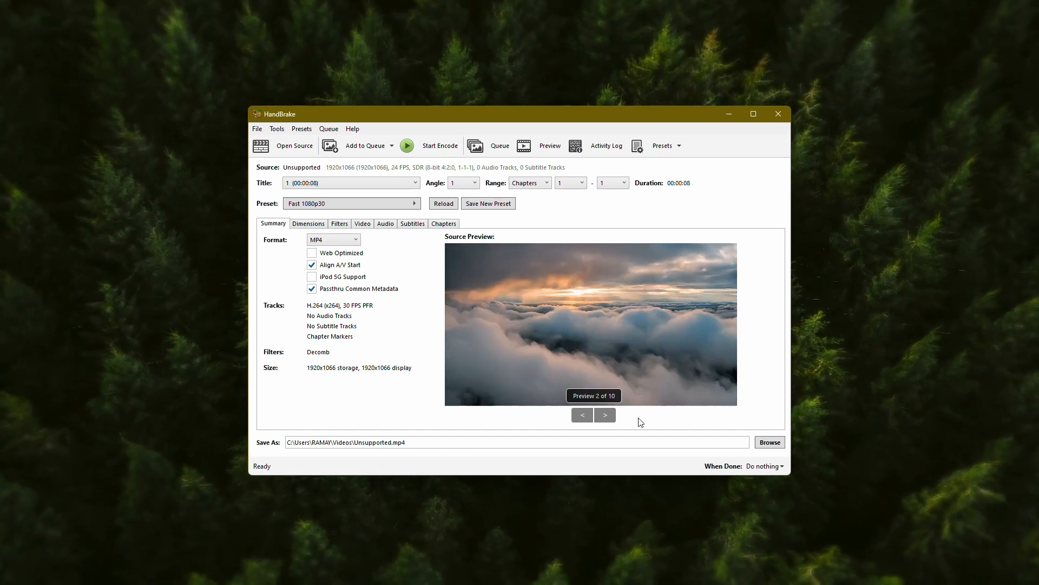
{"action": "mouse_move", "coordinate": [770, 442]}
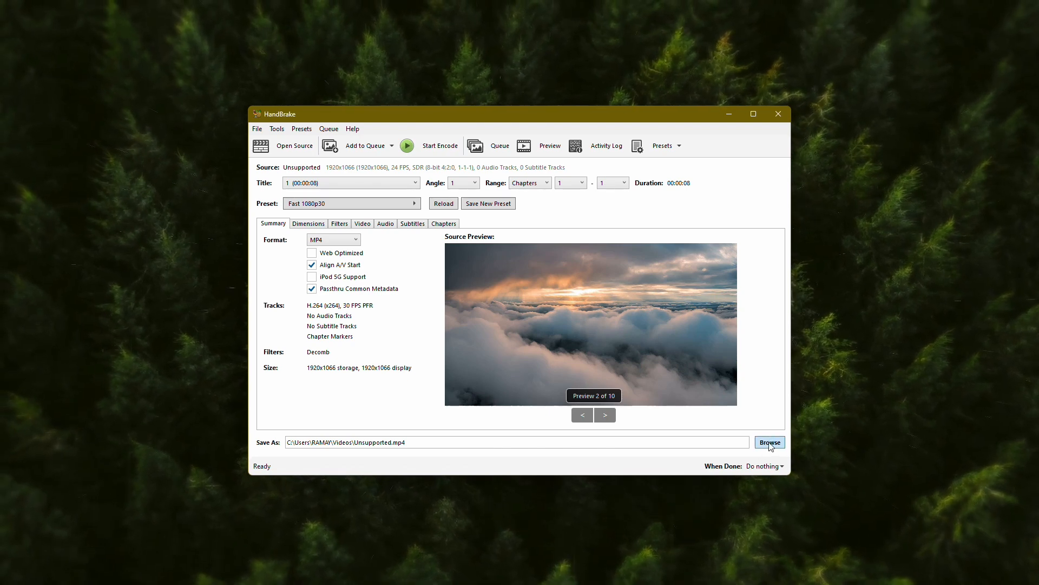
{"action": "left_click", "coordinate": [769, 442]}
{"action": "type", "text": "Supported"}
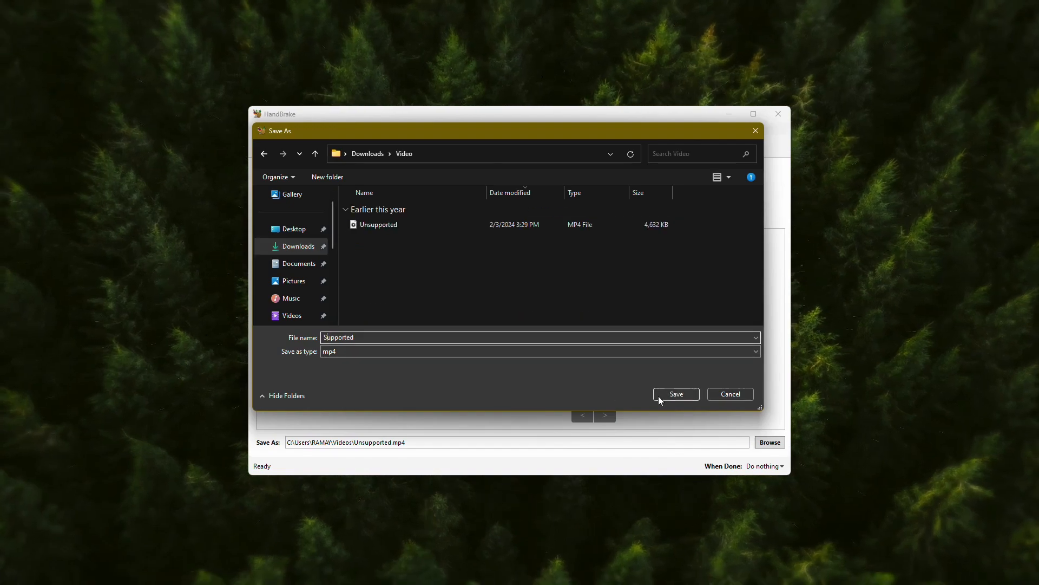
{"action": "left_click", "coordinate": [676, 394]}
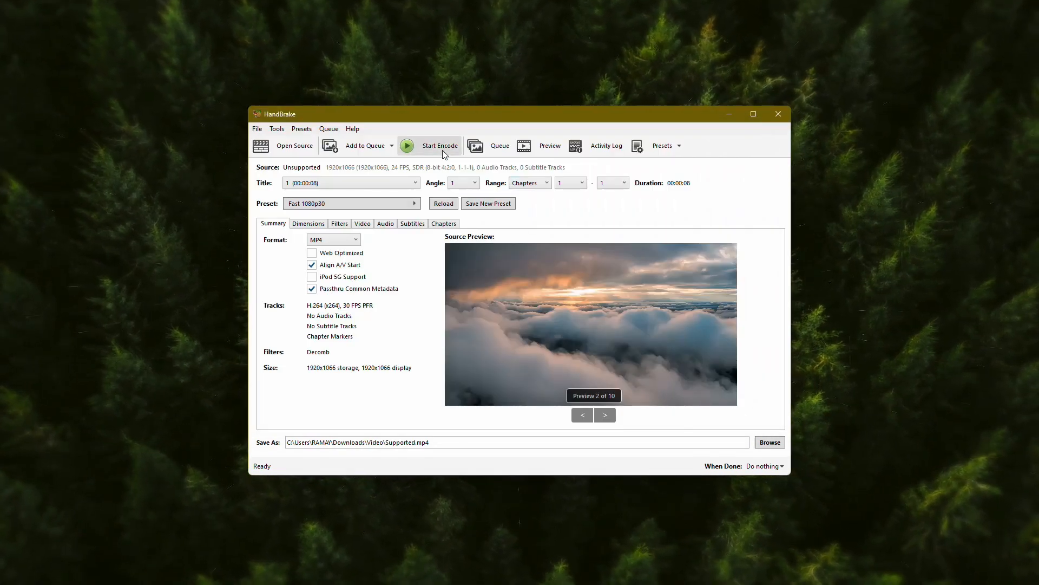
Start the encode and let it run until the queue reports finished.
{"action": "left_click", "coordinate": [430, 145]}
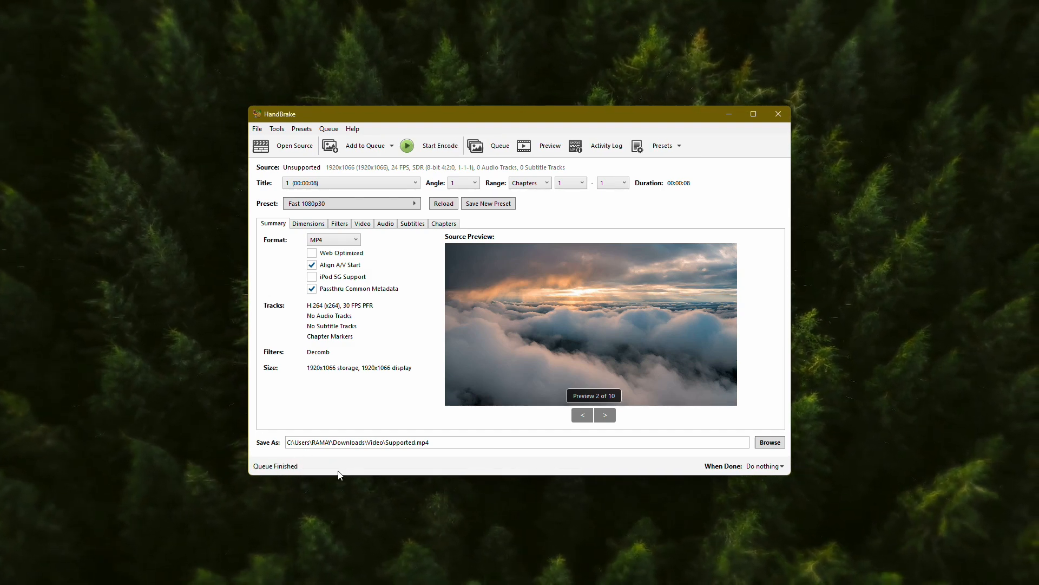
{"action": "mouse_move", "coordinate": [722, 225]}
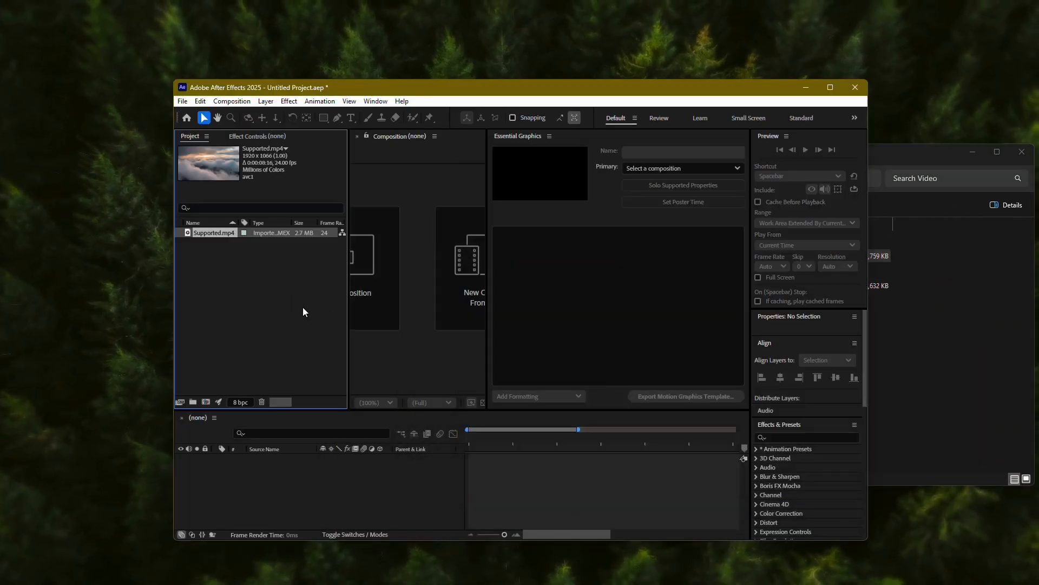
{"action": "mouse_move", "coordinate": [924, 191]}
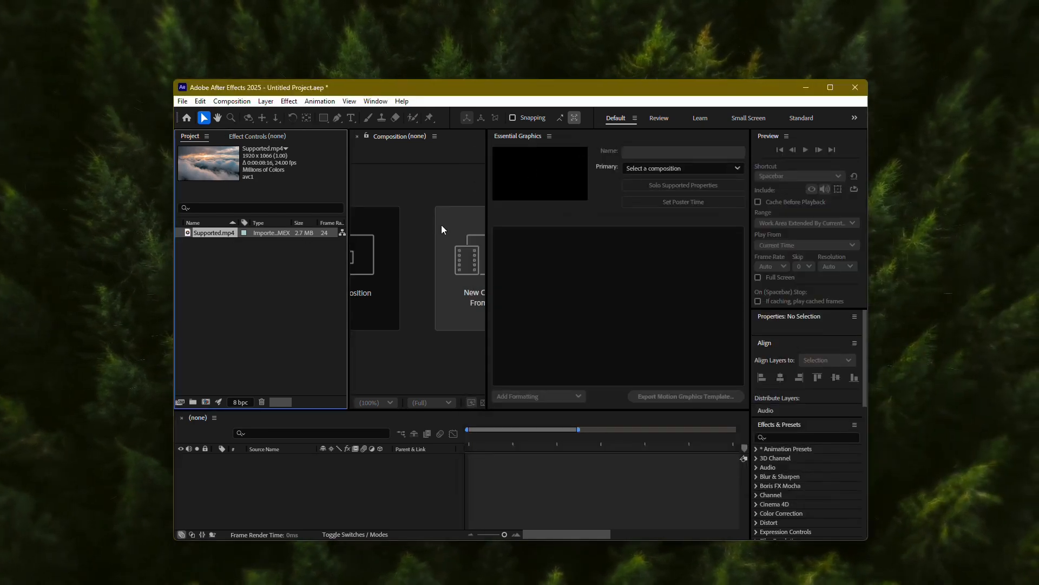
{"action": "mouse_move", "coordinate": [356, 247]}
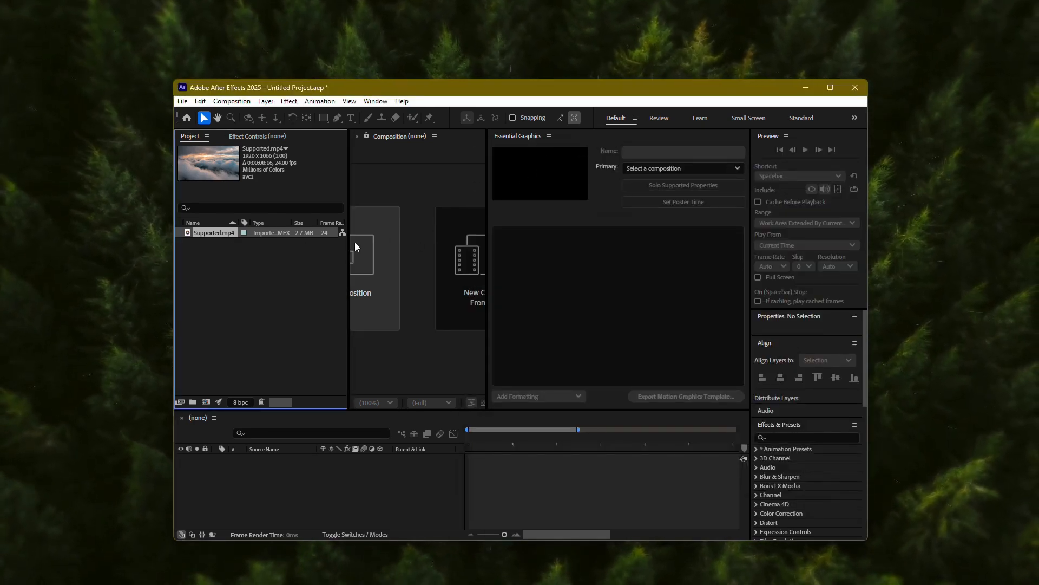
{"action": "mouse_move", "coordinate": [391, 274]}
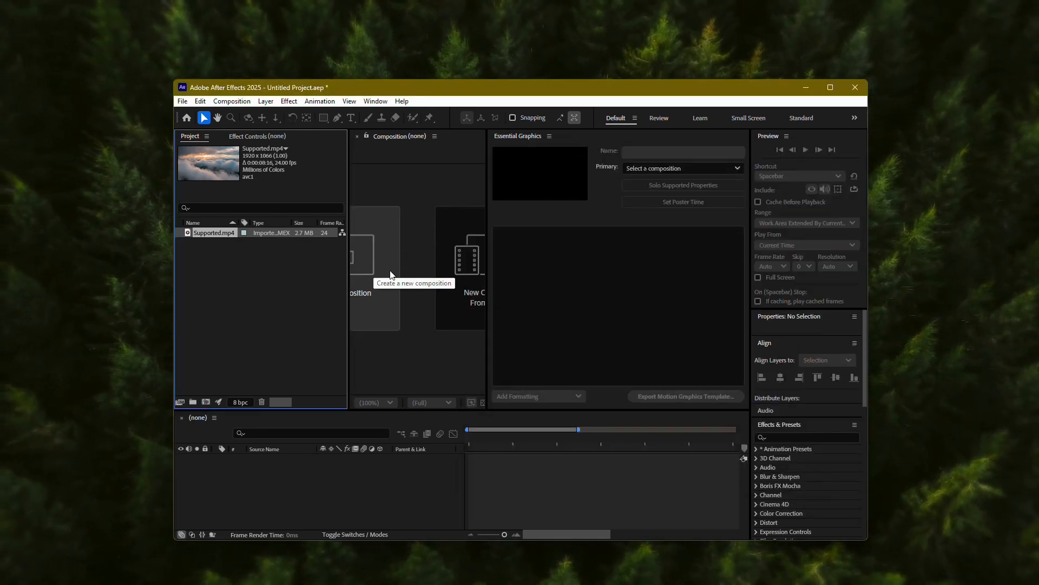